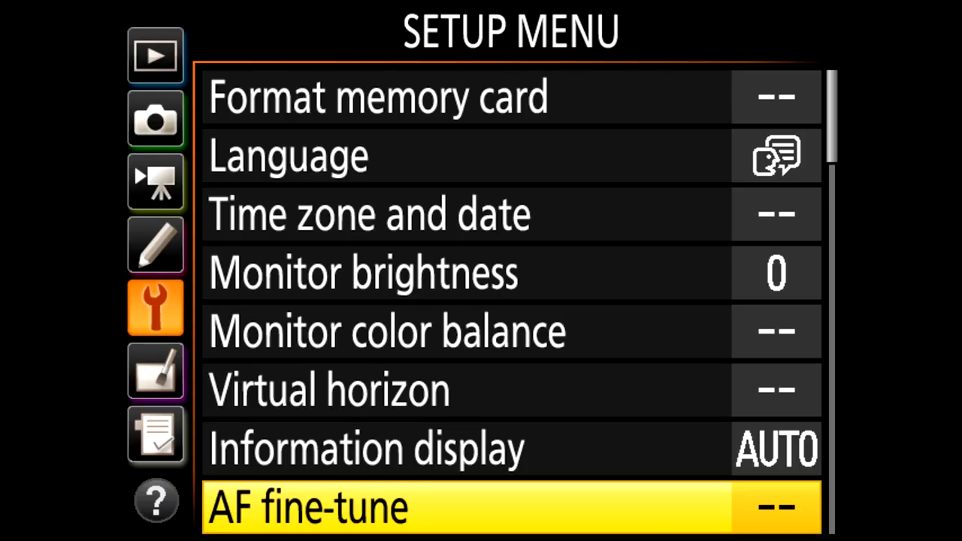
Step: Lower the AF fine-tune Saved value for the 105mm f/2.8 VR lens to -5
left_click(511, 506)
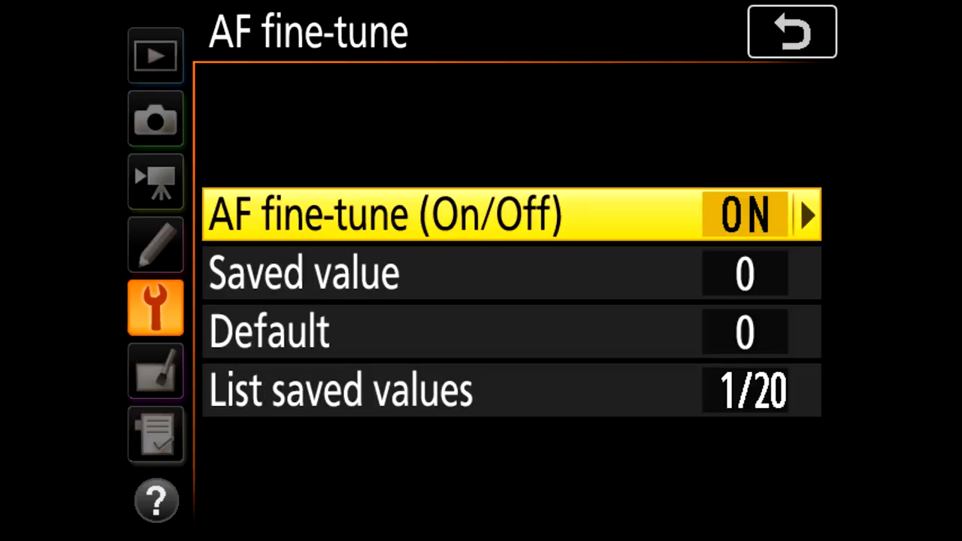
scroll("down", 3)
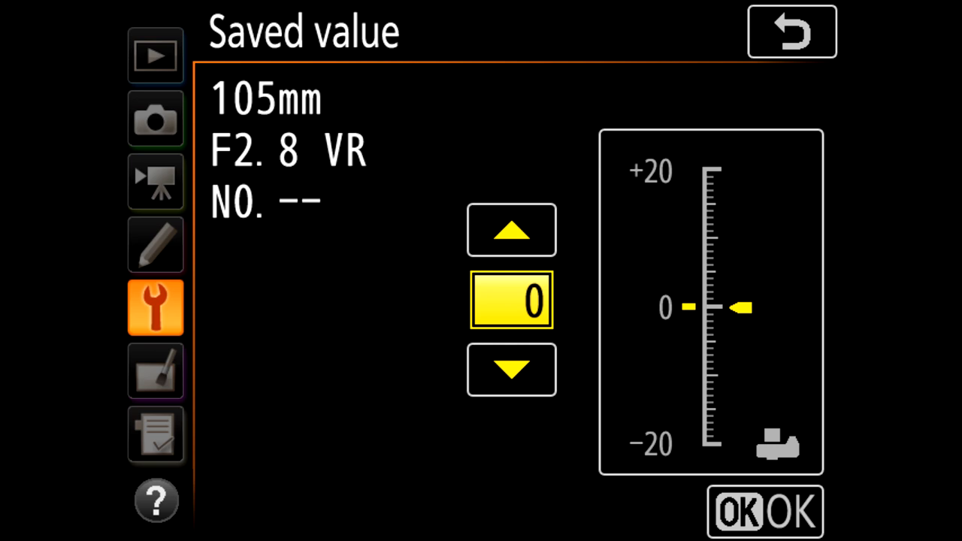
left_click(511, 370)
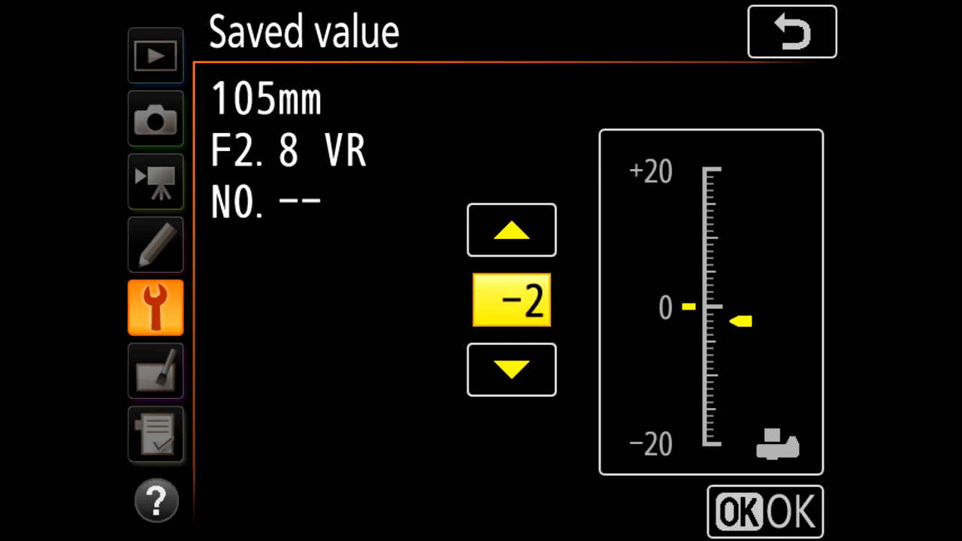
left_click(511, 370)
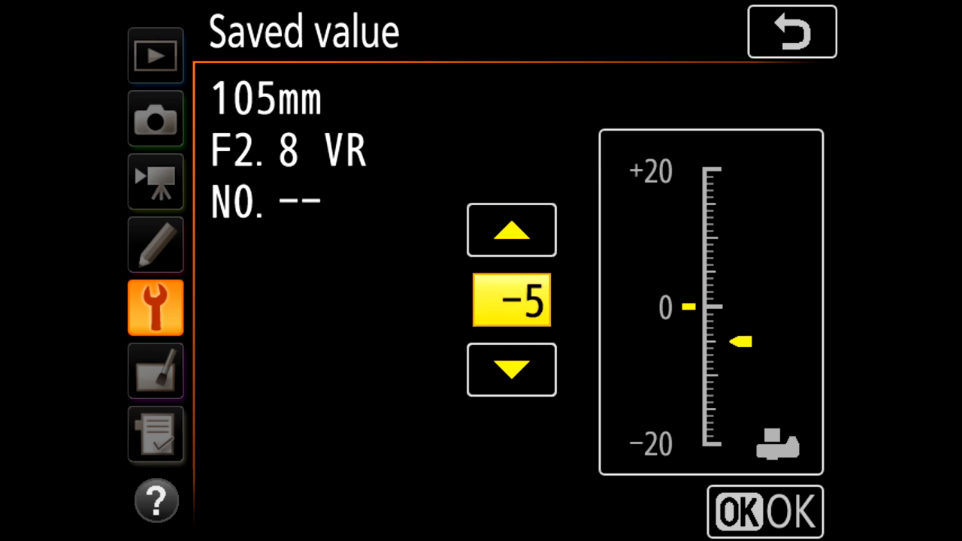